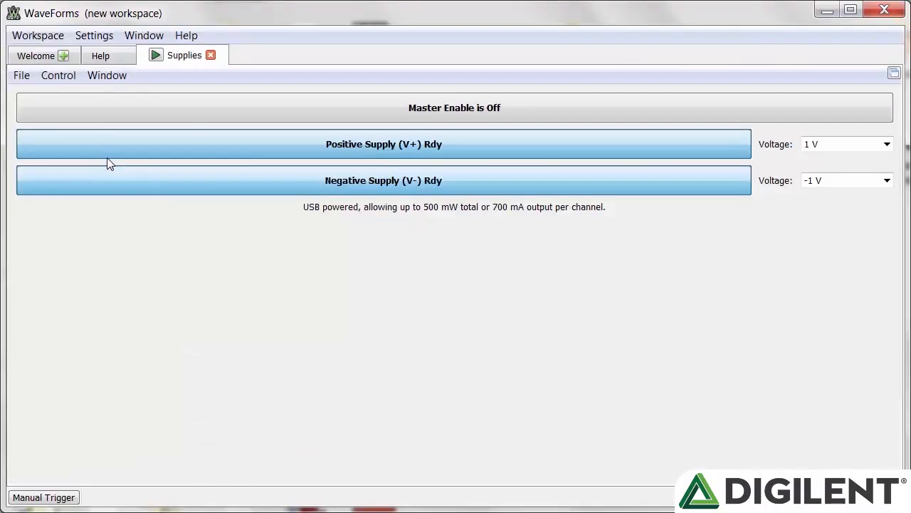
{"action": "mouse_move", "coordinate": [139, 94]}
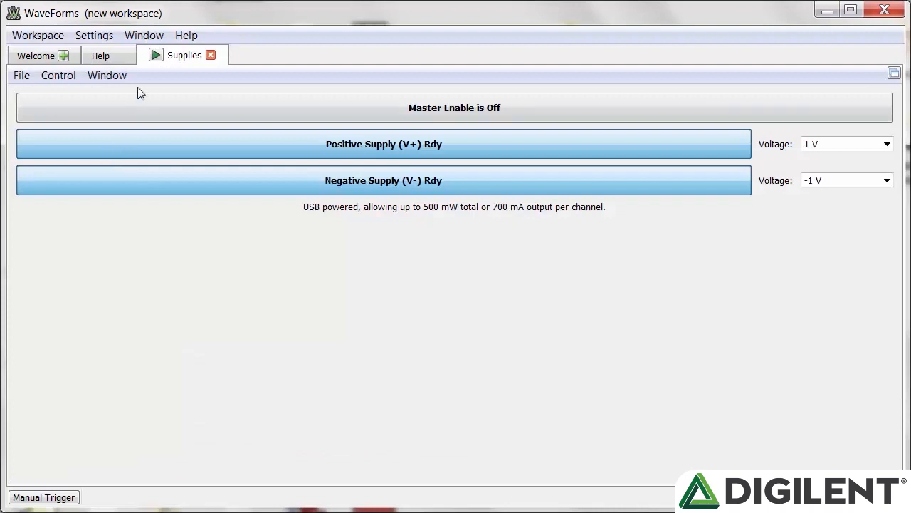
Show the Supplies File menu with Open Project, Save Project and Close Supplies.
{"action": "left_click", "coordinate": [21, 74]}
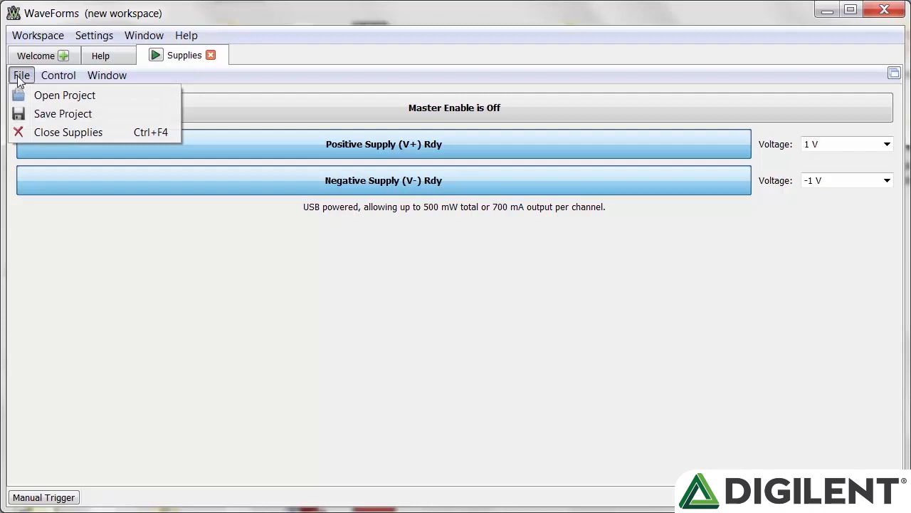
Browse the Window and File menus, then detach Supplies into its own WF1 - Supplies window.
{"action": "left_click", "coordinate": [107, 74]}
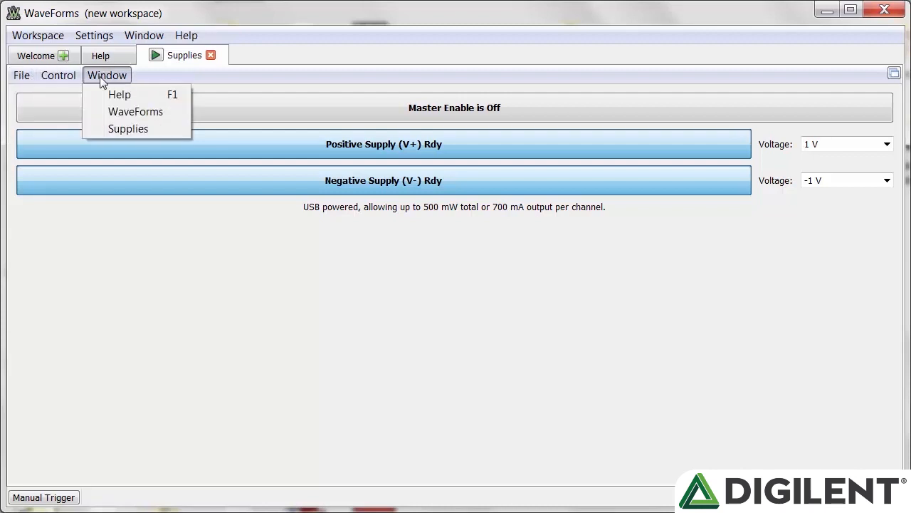
{"action": "left_click", "coordinate": [21, 74]}
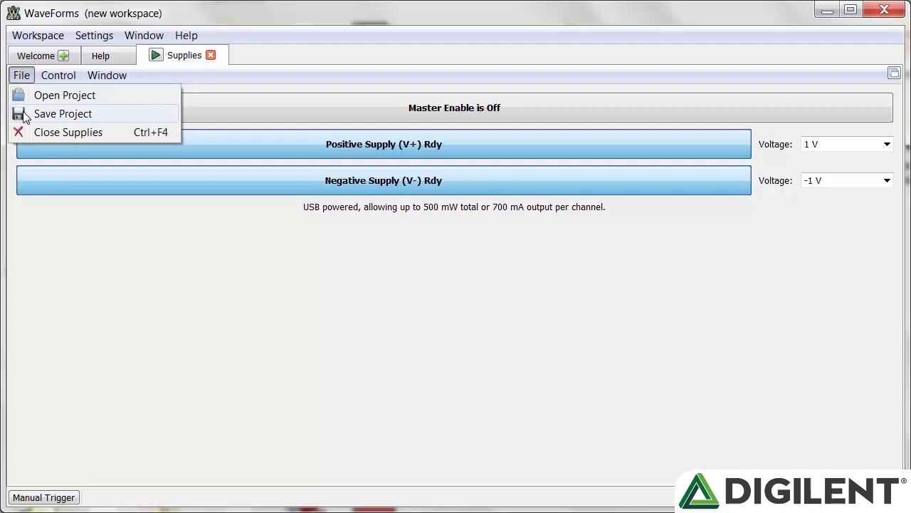
{"action": "mouse_move", "coordinate": [55, 100]}
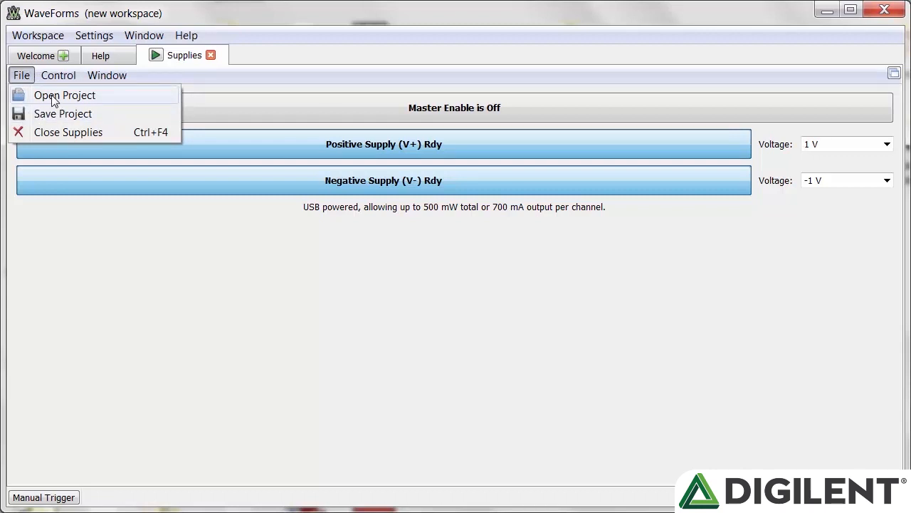
{"action": "left_click", "coordinate": [59, 75]}
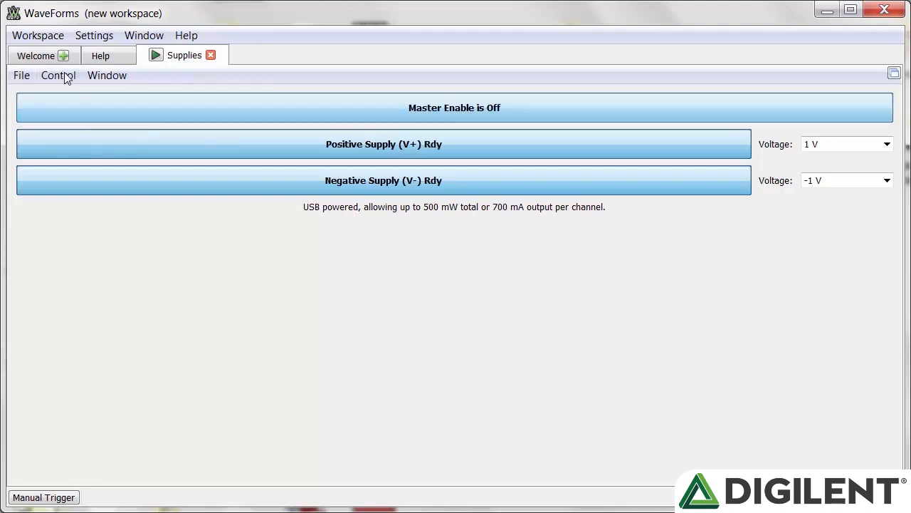
{"action": "left_click", "coordinate": [107, 74]}
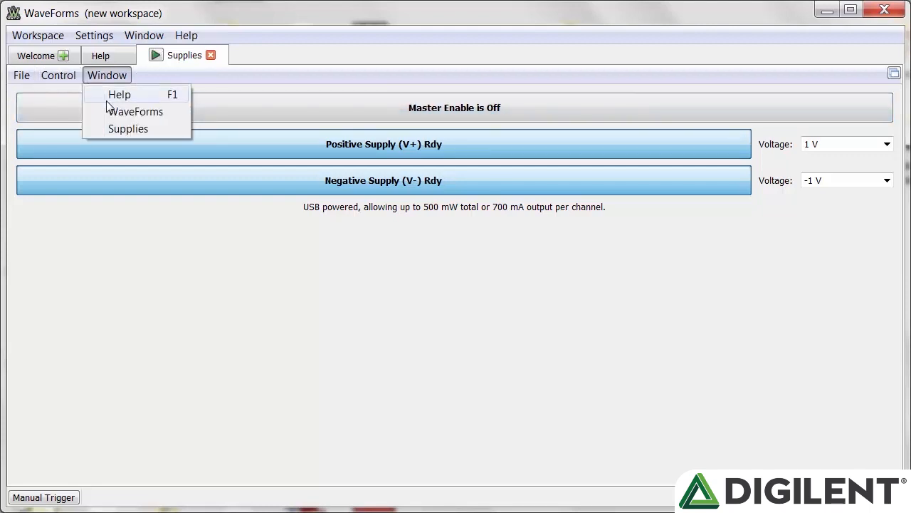
{"action": "mouse_move", "coordinate": [896, 57]}
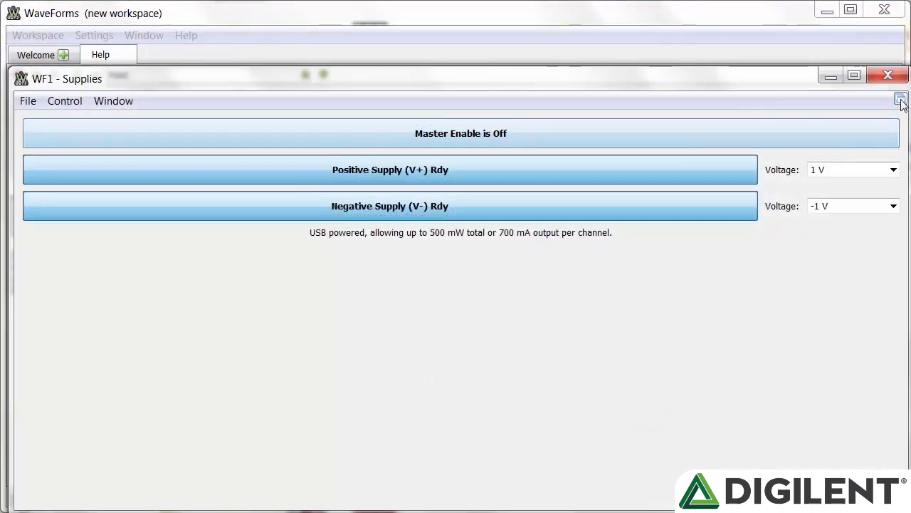
Dock the detached Supplies window back as a tab in the main window.
{"action": "left_click", "coordinate": [900, 98]}
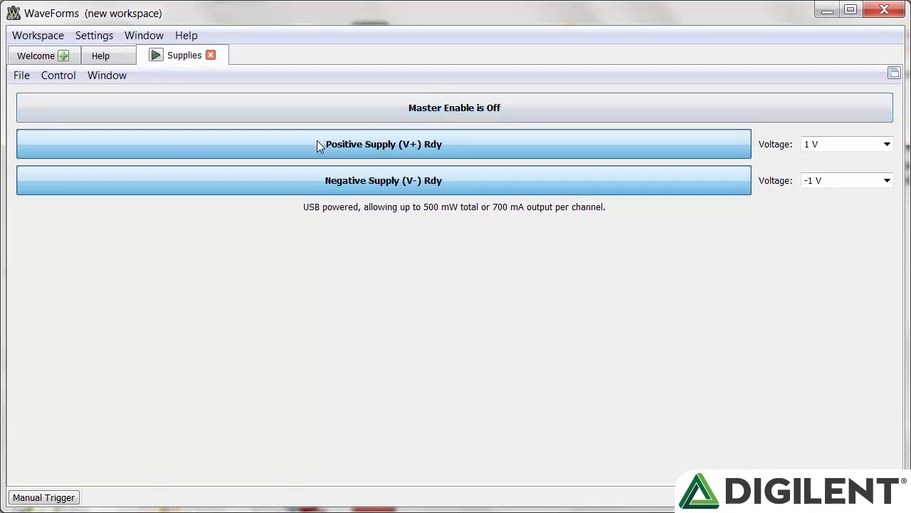
{"action": "mouse_move", "coordinate": [390, 119]}
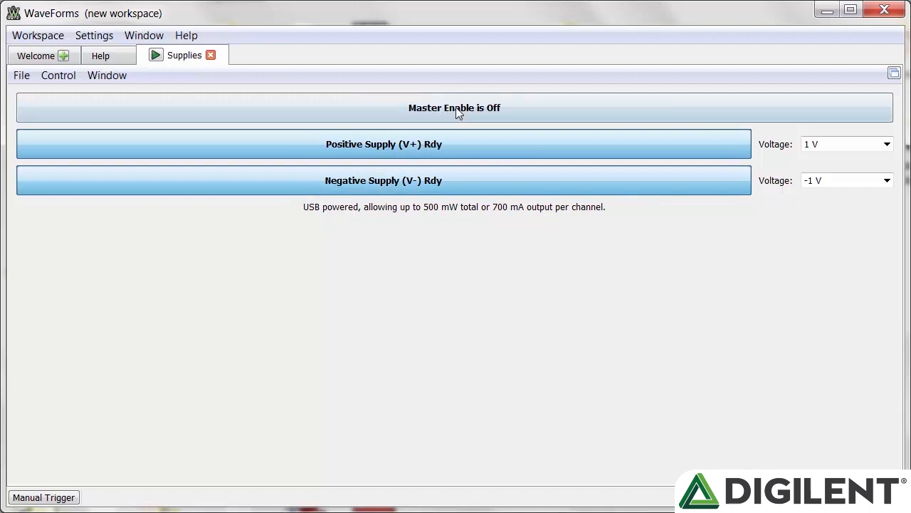
Turn Master Enable on, then switch the positive supply output off.
{"action": "left_click", "coordinate": [454, 108]}
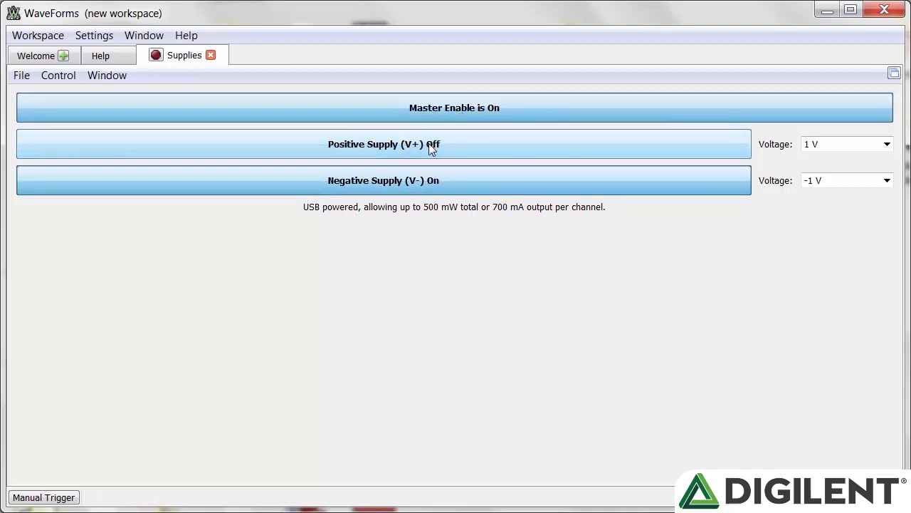
{"action": "left_click", "coordinate": [453, 108]}
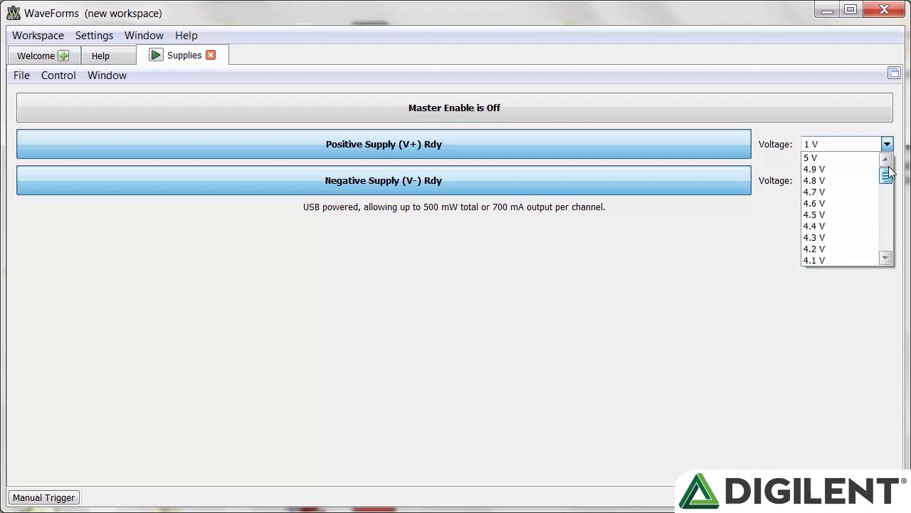
{"action": "left_click", "coordinate": [886, 179]}
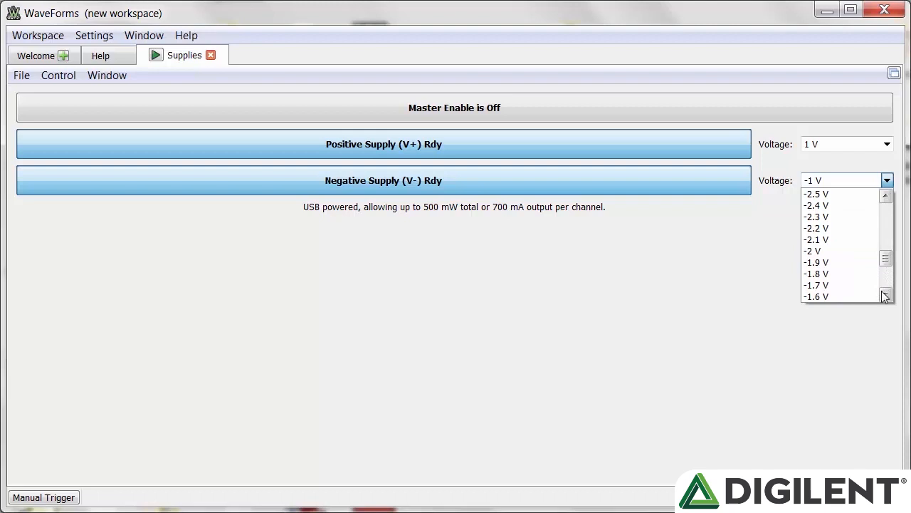
{"action": "scroll", "scroll_direction": "down", "scroll_amount": 3}
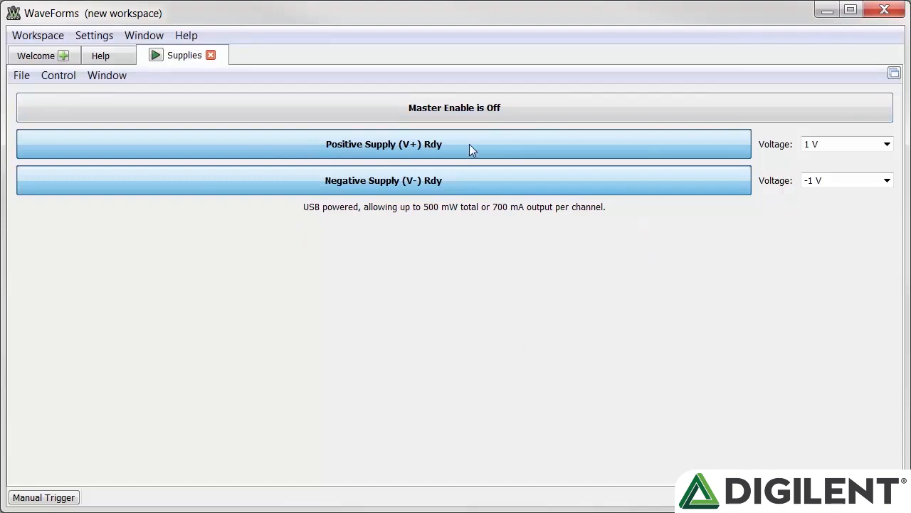
{"action": "mouse_move", "coordinate": [470, 353]}
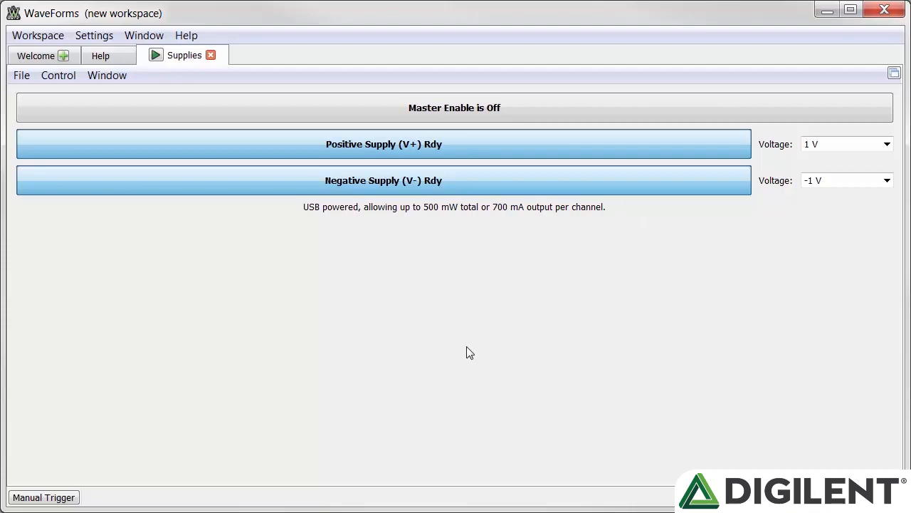